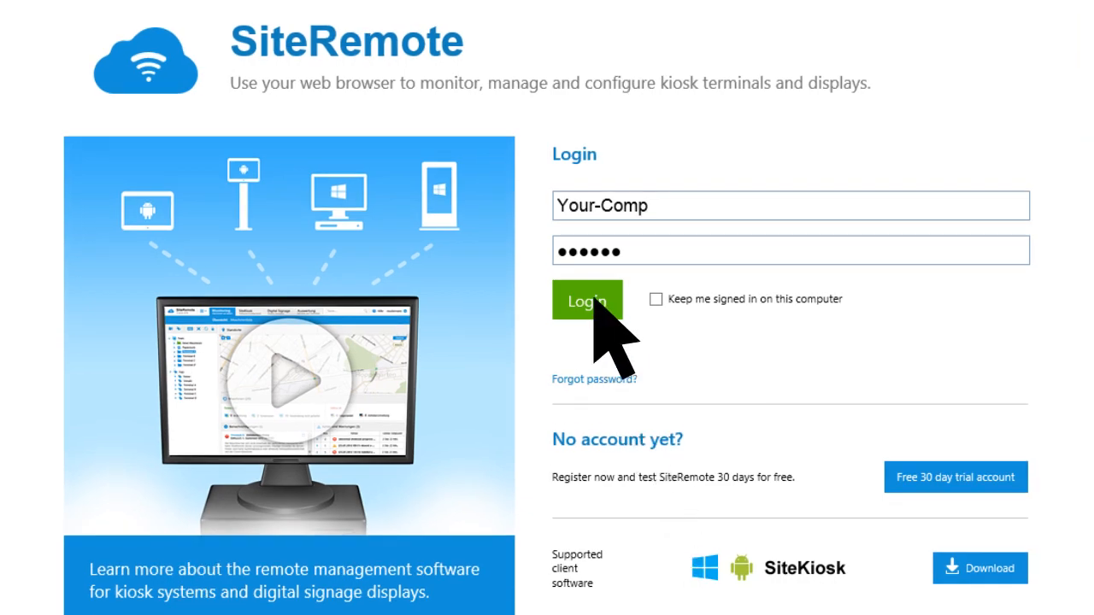
# - Log in to SiteRemote and start a remote desktop session on the AD Terminal
pyautogui.click(586, 302)
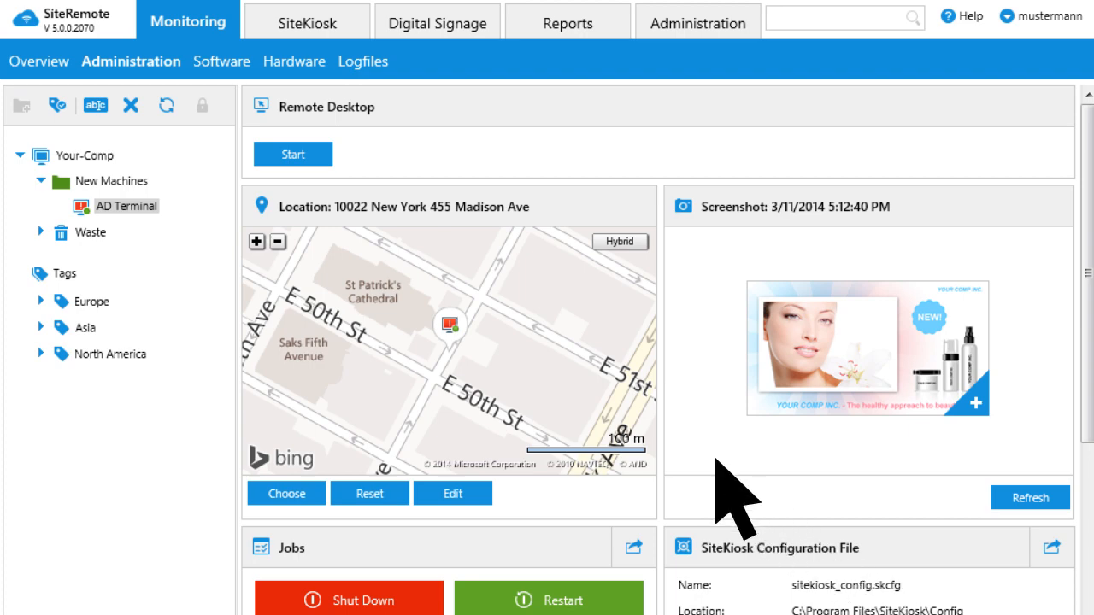
pyautogui.click(293, 154)
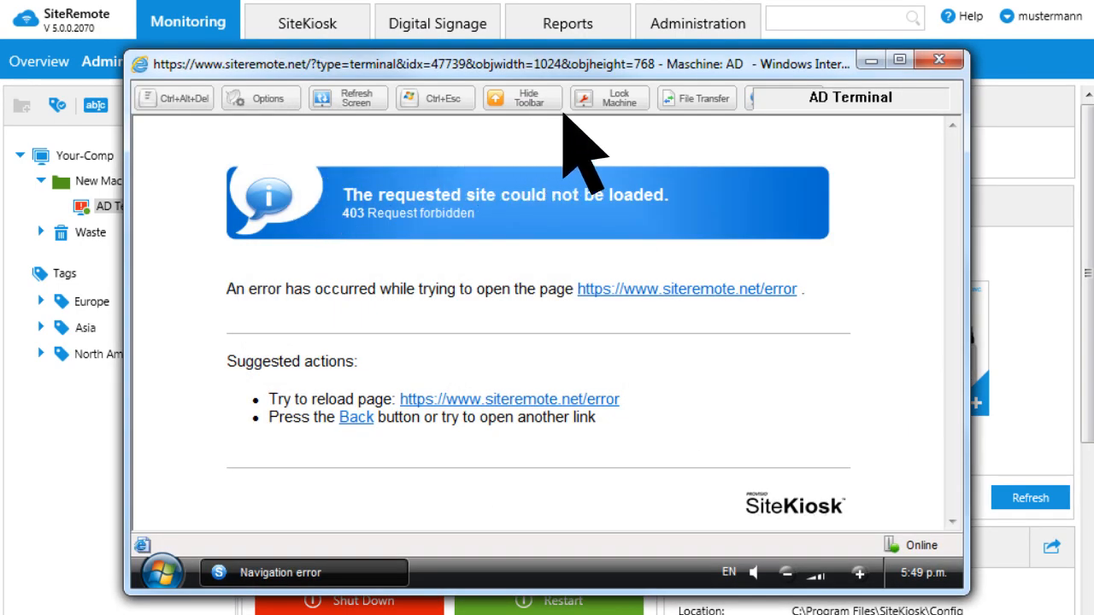
pyautogui.moveTo(938, 61)
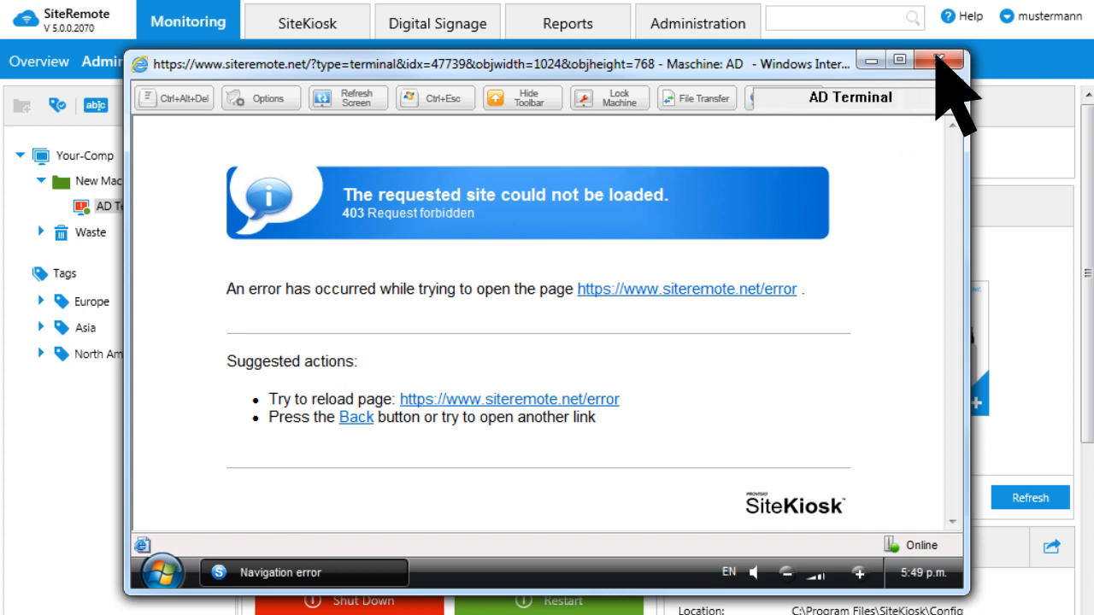
pyautogui.click(934, 58)
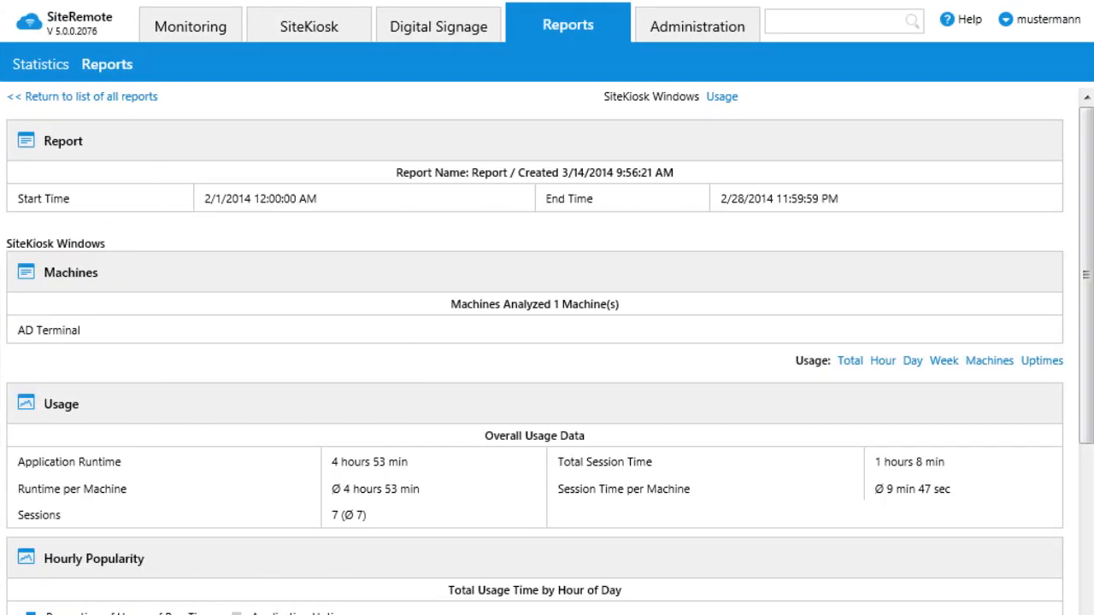
# - Scroll the report past Hourly, Daily and Weekday Popularity to the Top Websites table
pyautogui.scroll(-3)
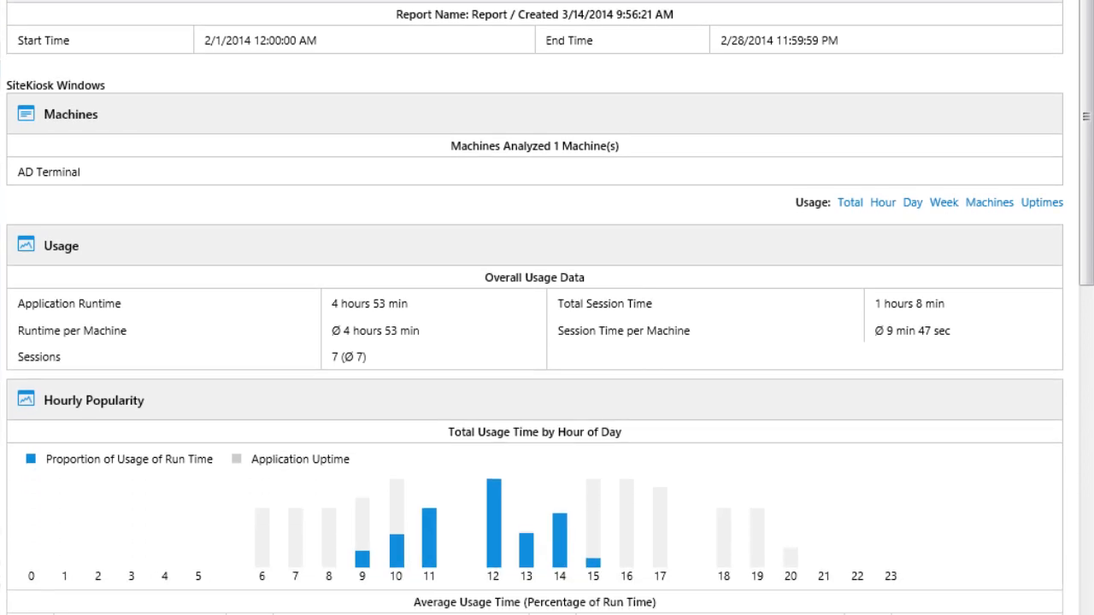
pyautogui.scroll(-3)
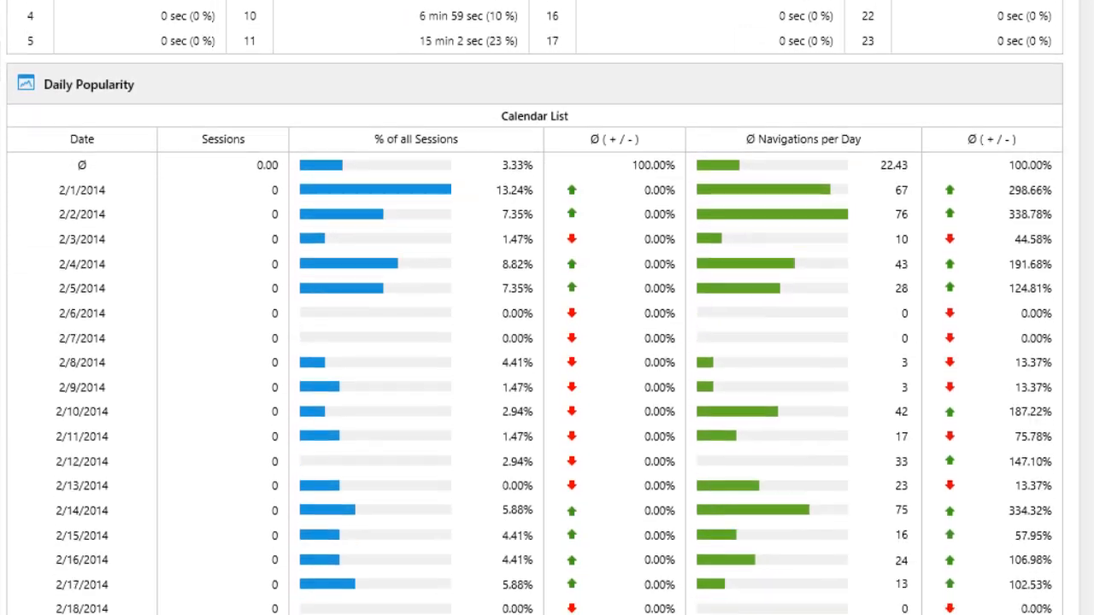
pyautogui.scroll(-3)
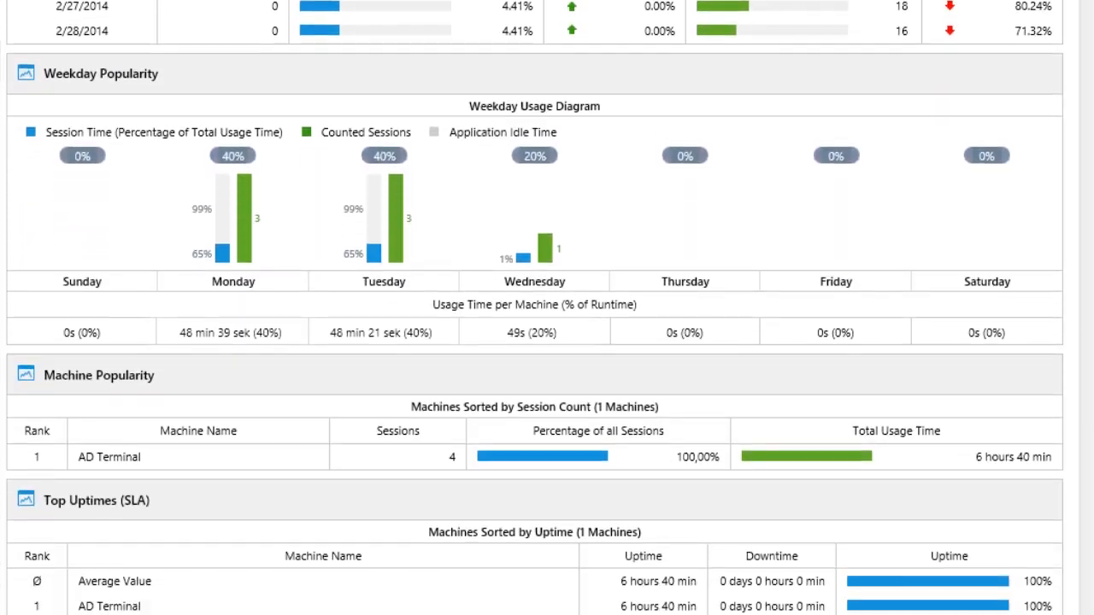
pyautogui.scroll(-3)
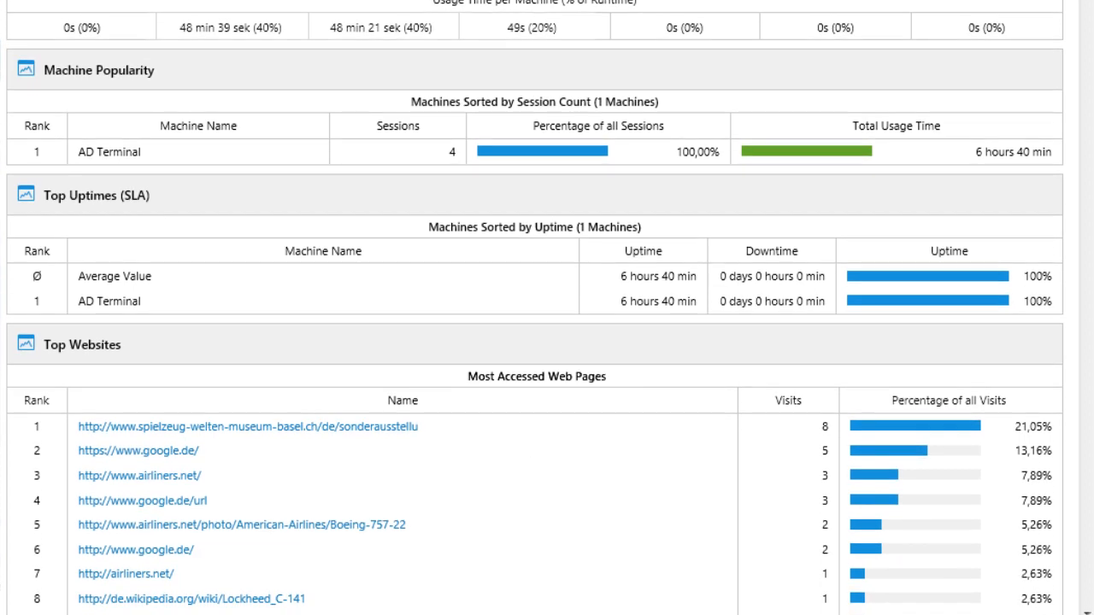